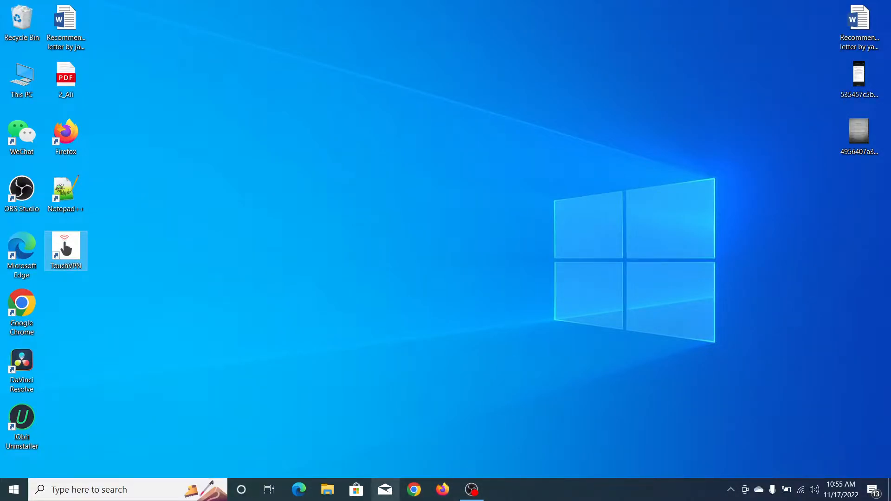
mouse_move(385, 490)
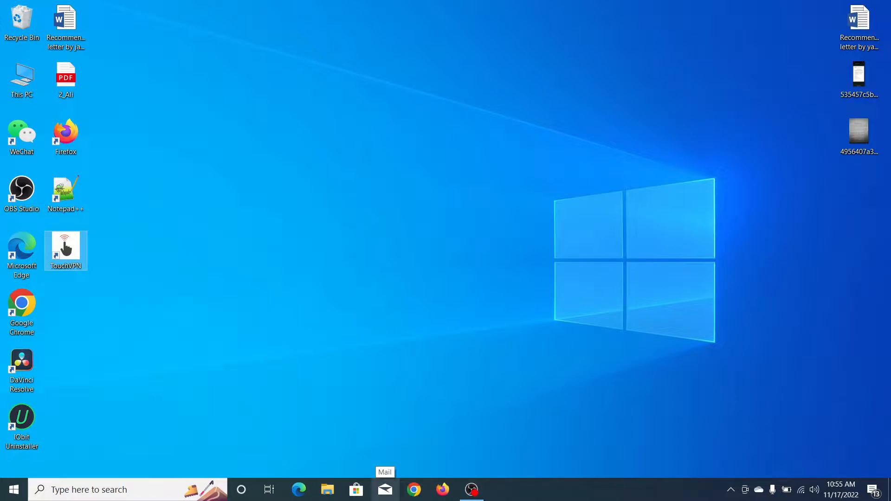
mouse_move(442, 246)
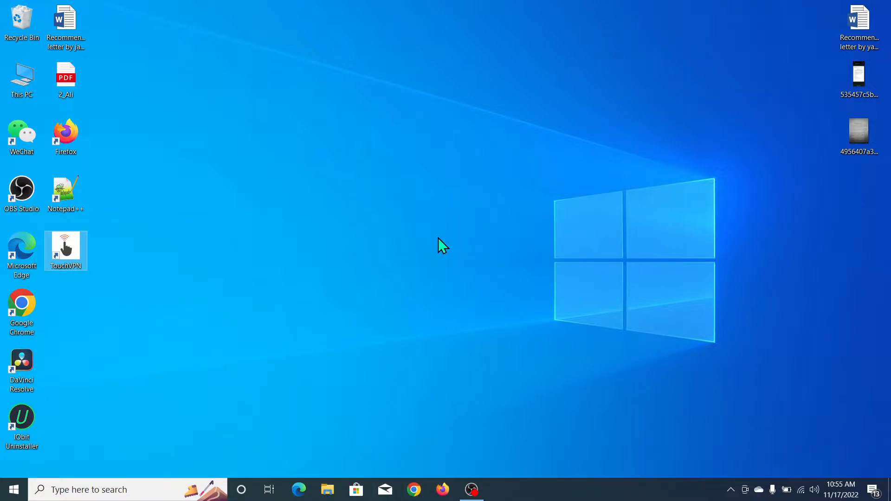
mouse_move(386, 251)
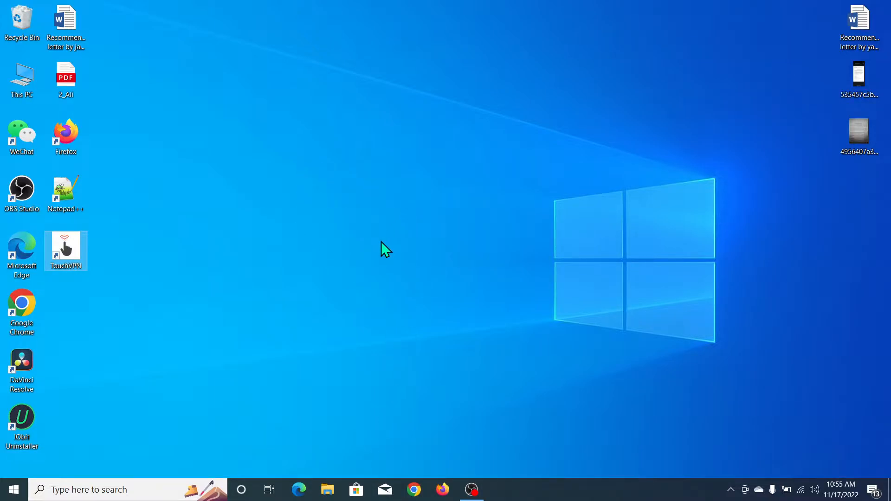
mouse_move(364, 255)
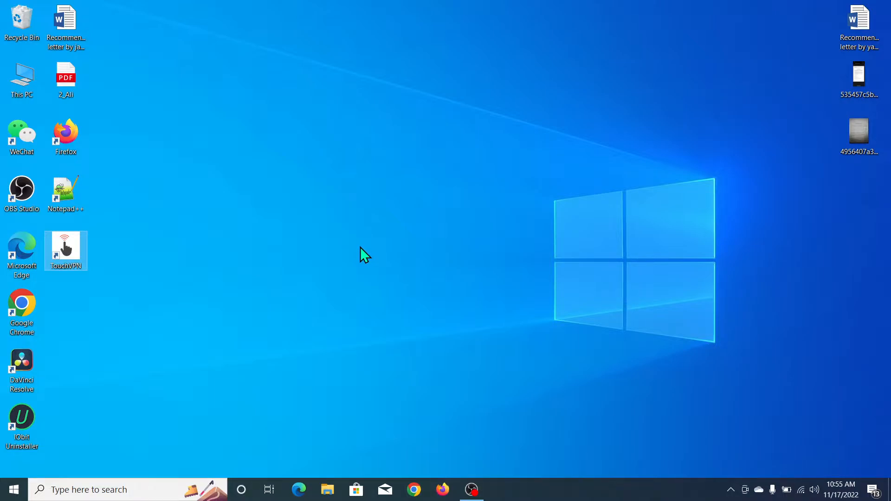
mouse_move(412, 371)
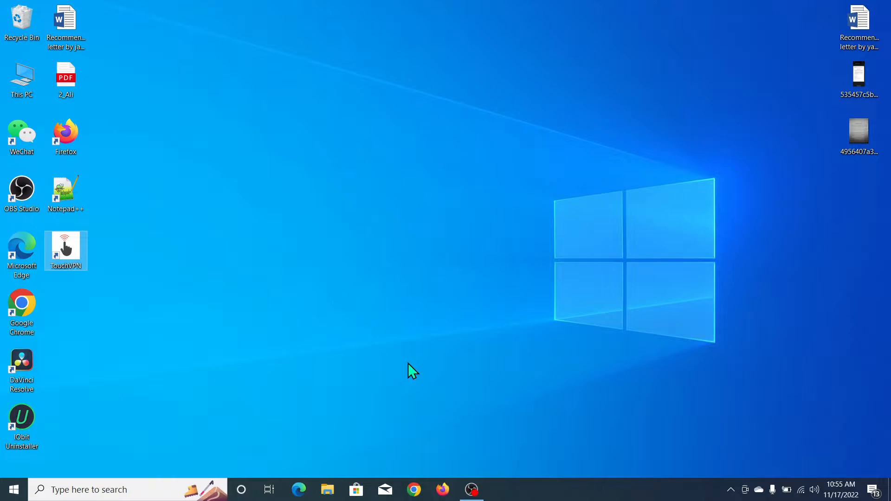
mouse_move(417, 483)
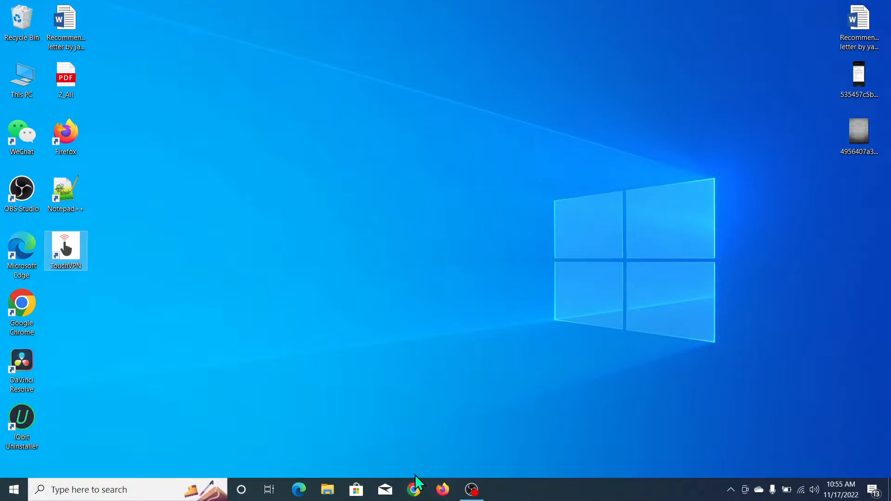
Step: Launch Chrome and open Google Maps from the Google apps grid
click(415, 489)
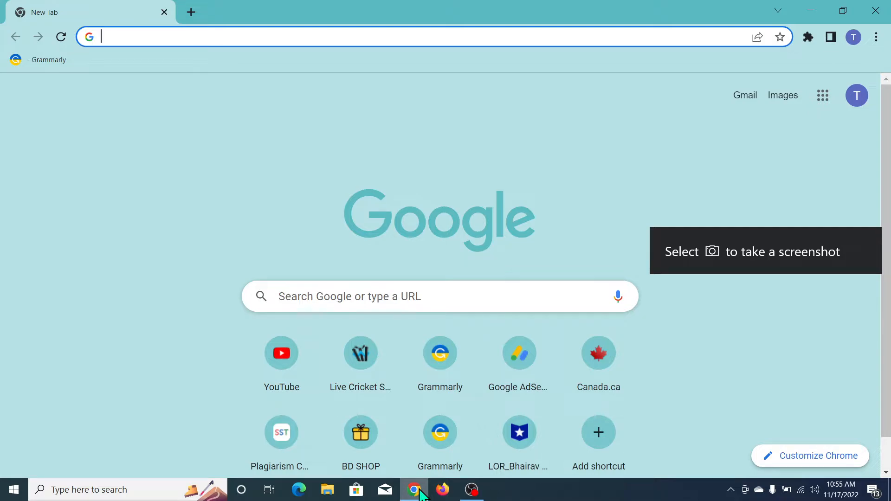
mouse_move(440, 432)
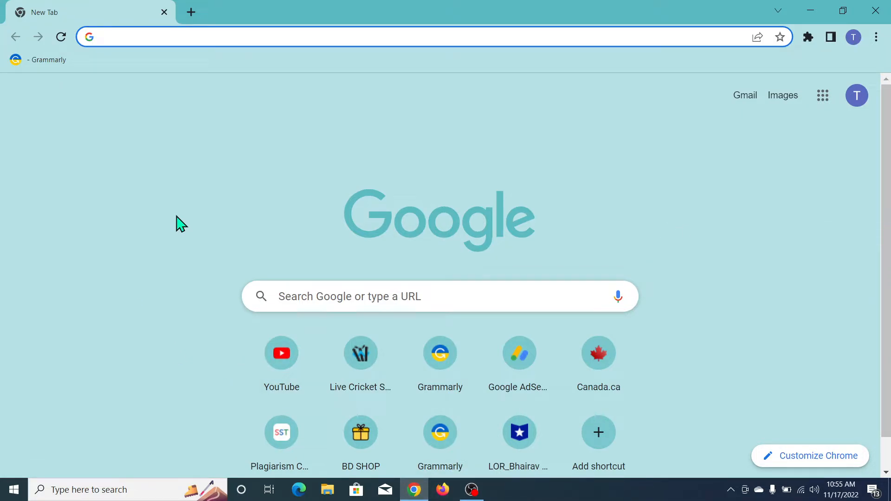
mouse_move(818, 123)
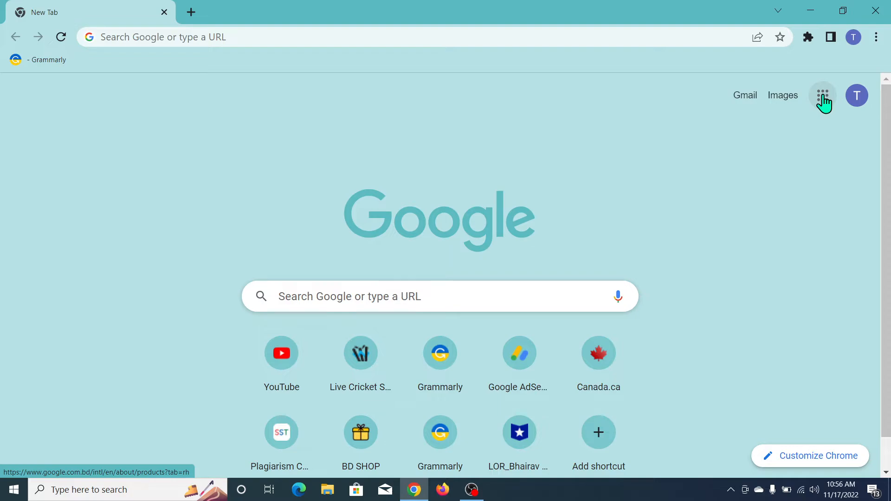
click(822, 95)
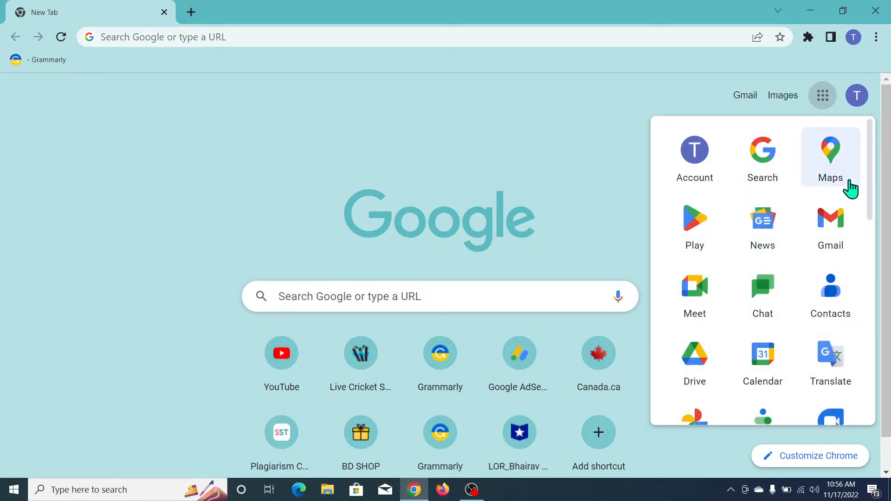
mouse_move(829, 171)
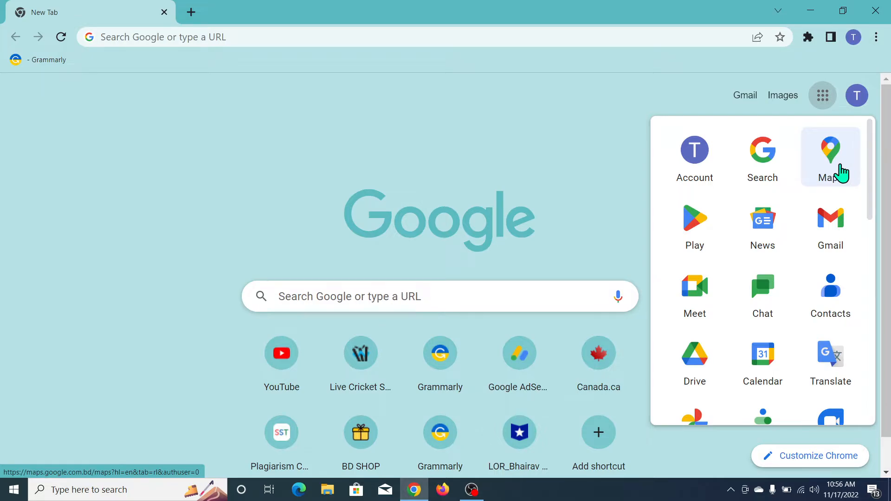
click(830, 150)
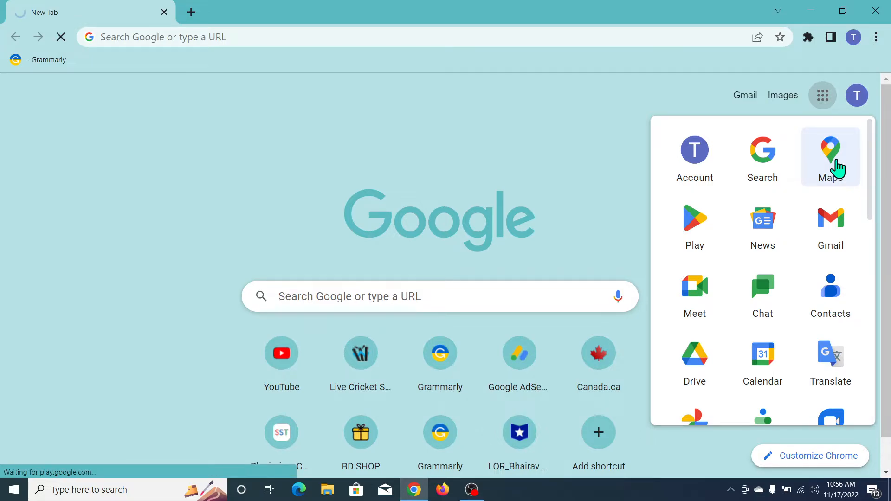
click(830, 151)
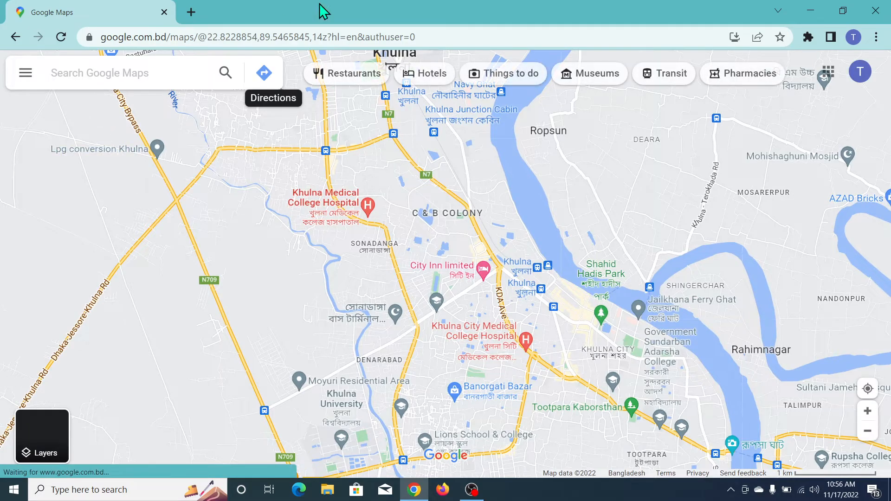
Step: Create a desktop shortcut for the Google Maps page from Chrome's More tools menu
click(890, 37)
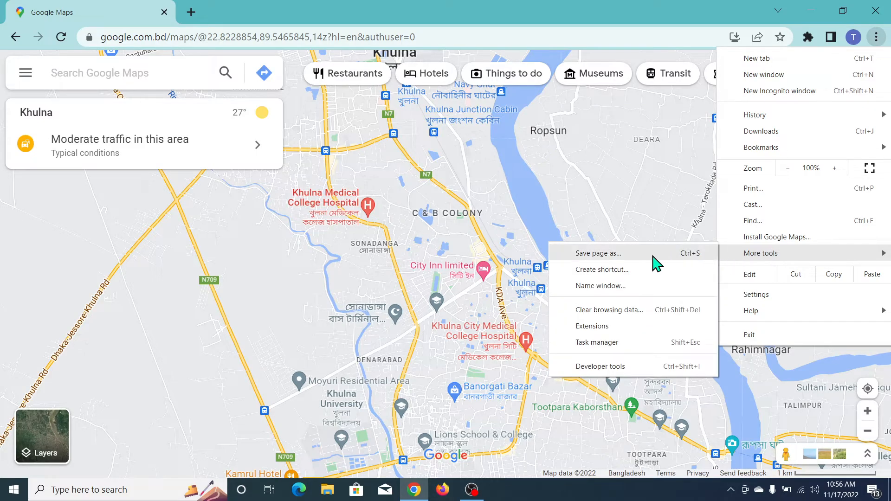
click(651, 278)
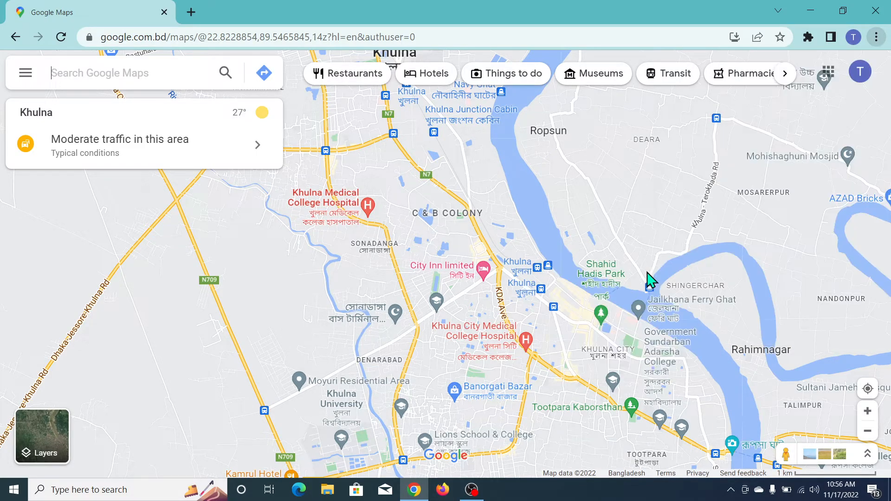
click(876, 37)
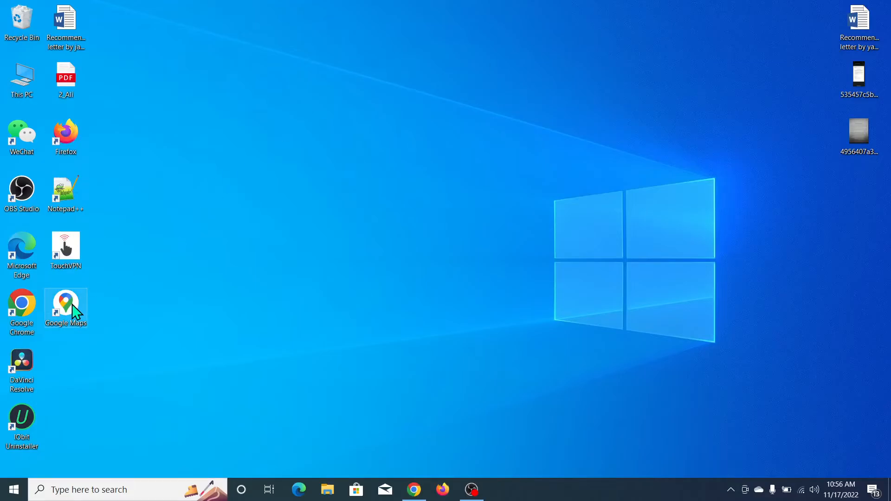
Step: Drag the Google Maps desktop icon up to an empty spot near the top
drag(65, 307, 241, 79)
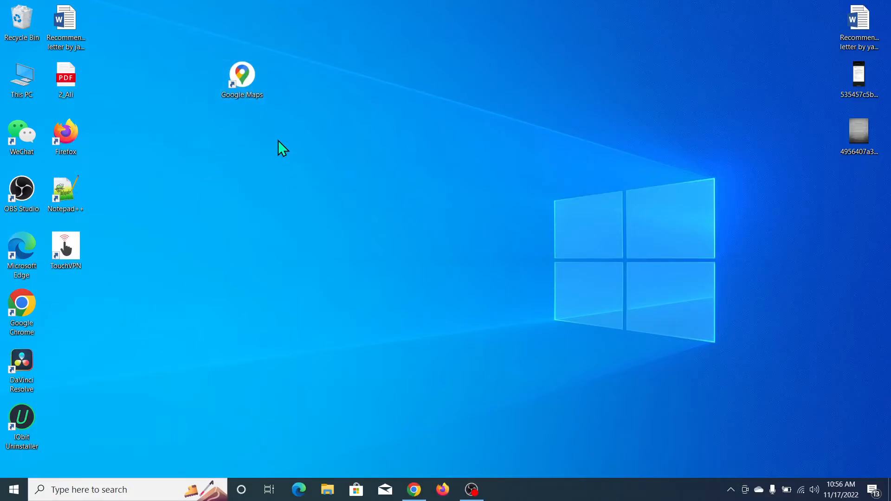